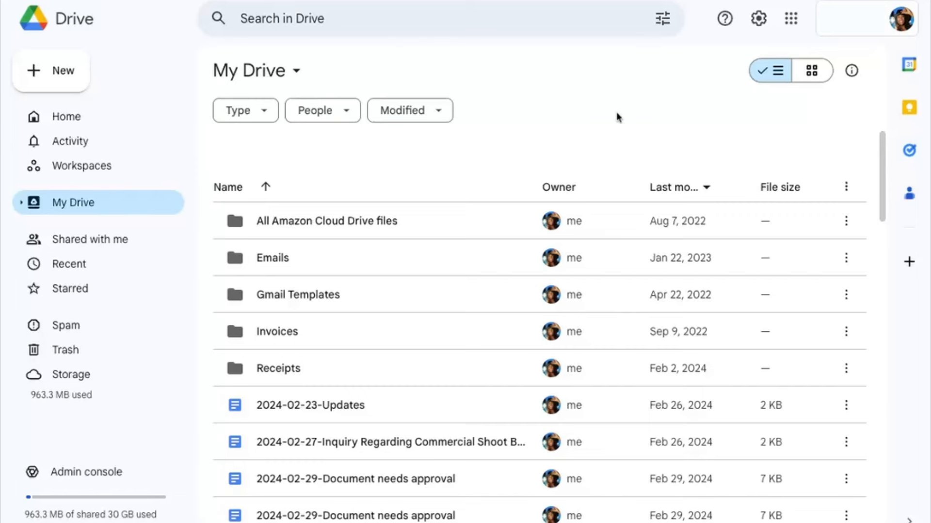
pyautogui.moveTo(61, 72)
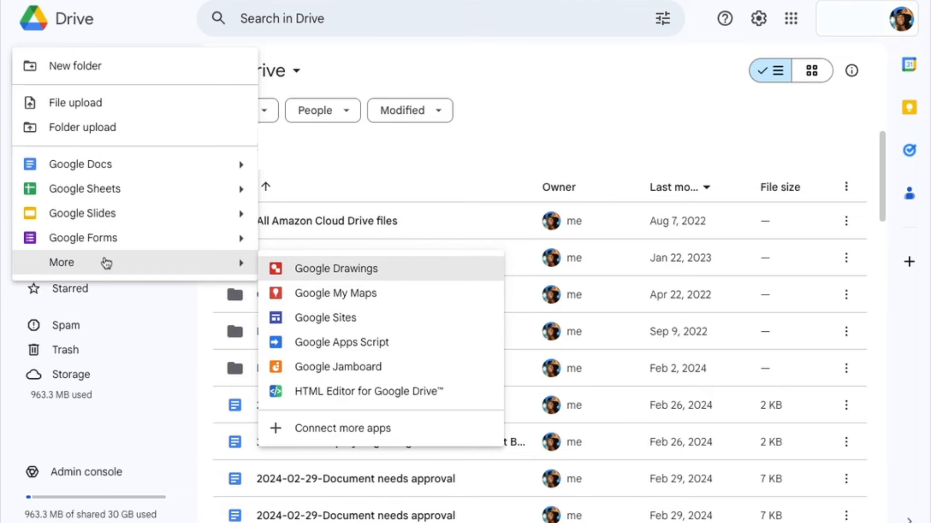
pyautogui.moveTo(380, 391)
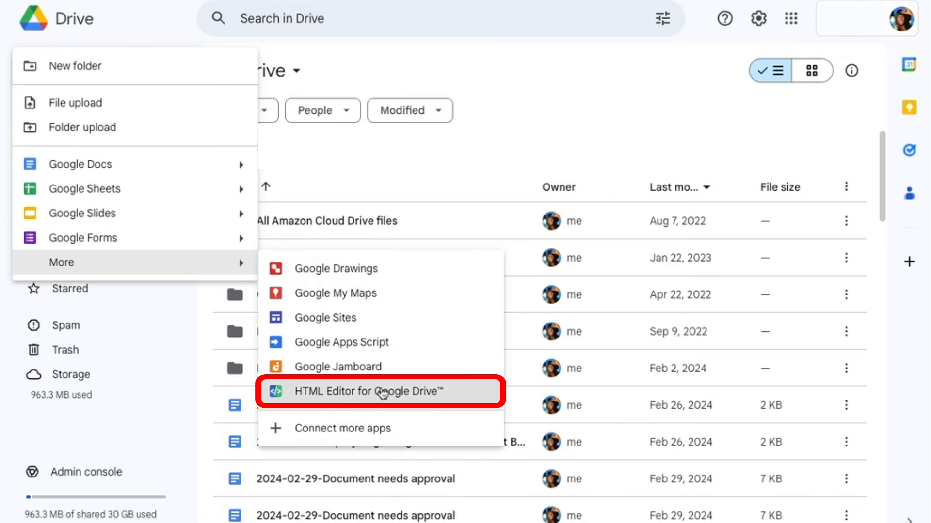
# Start a new file and pick 'HTML Editor for developers' after trying the designer option.
pyautogui.click(380, 391)
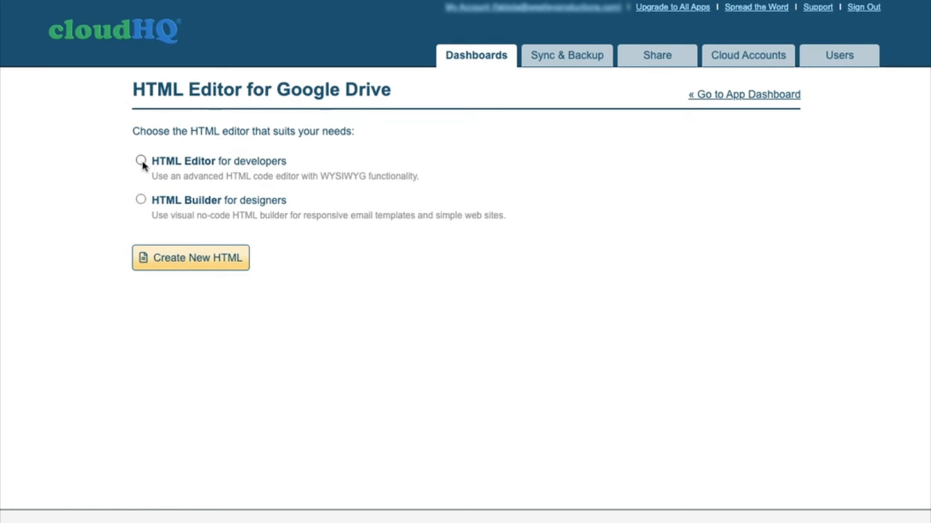
pyautogui.click(141, 161)
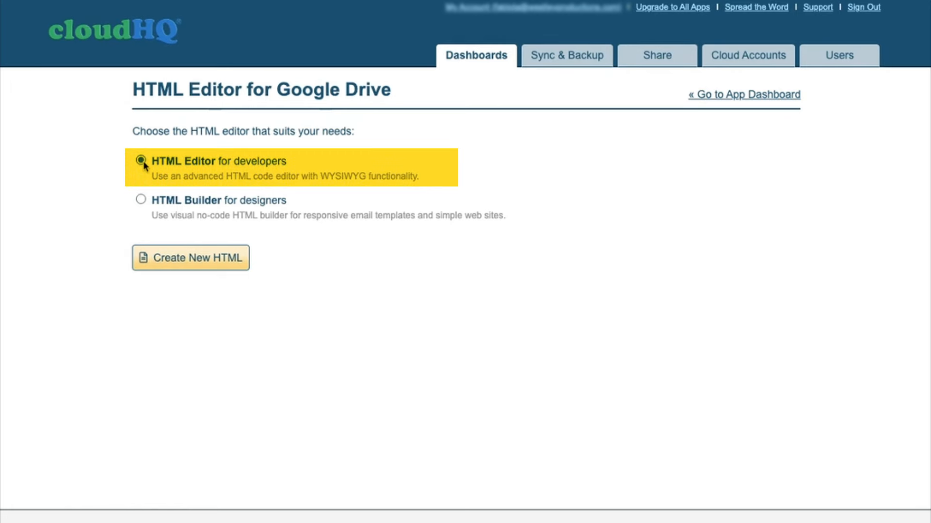
pyautogui.click(140, 200)
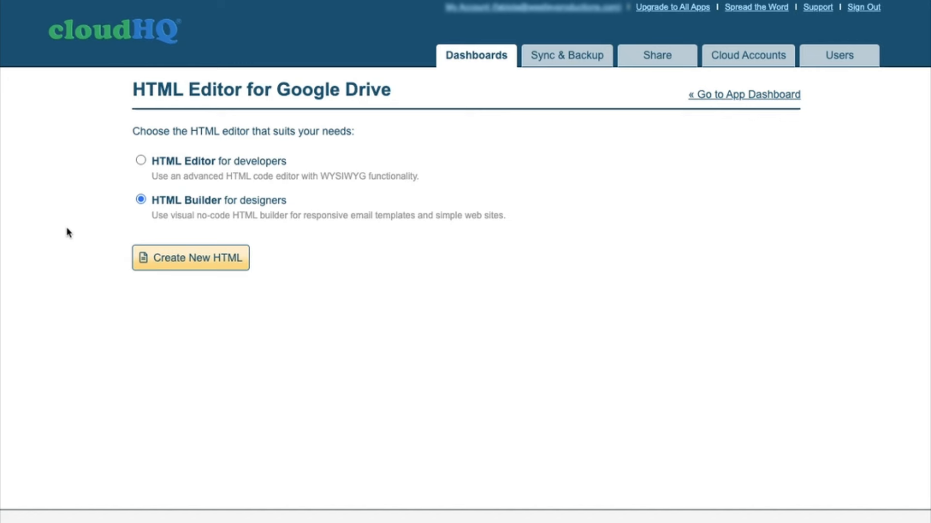
pyautogui.click(140, 160)
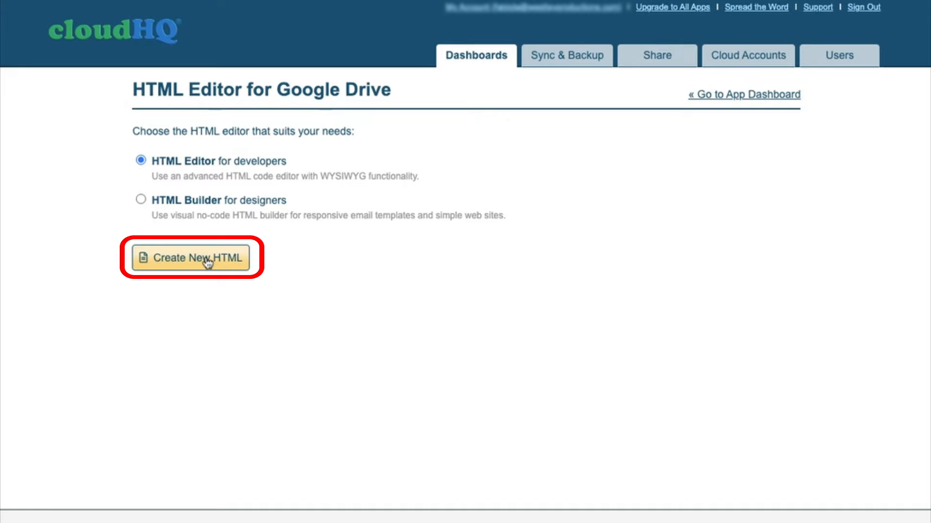
# Create the Blog HTML file, view its Source code, then select the title in Design.
pyautogui.click(191, 257)
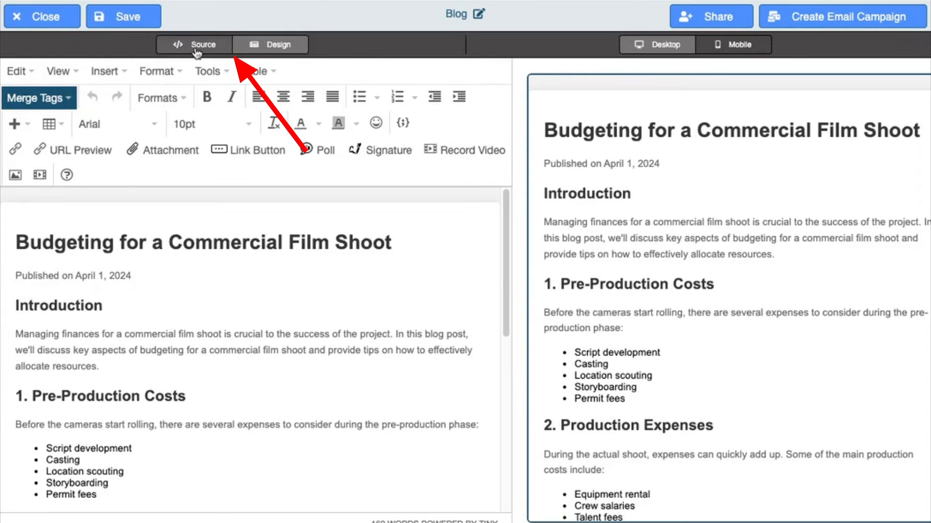
pyautogui.click(194, 44)
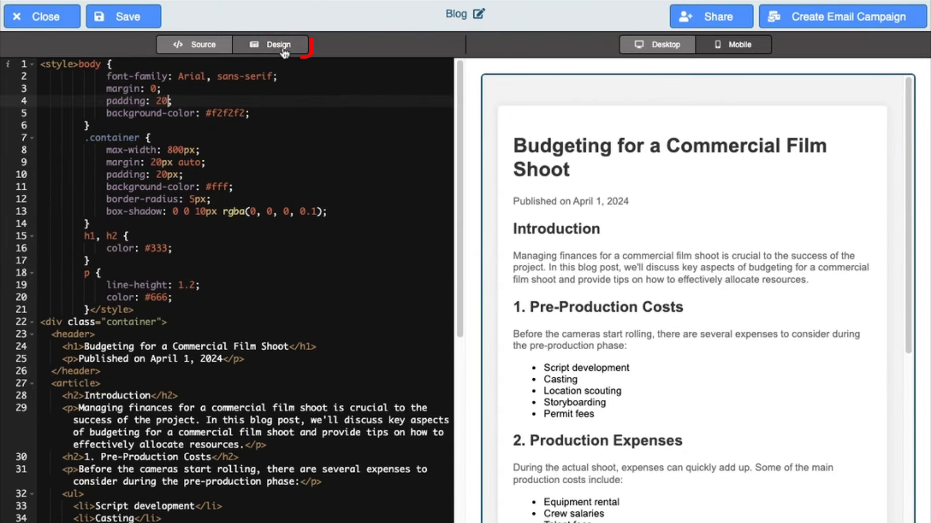
pyautogui.click(270, 45)
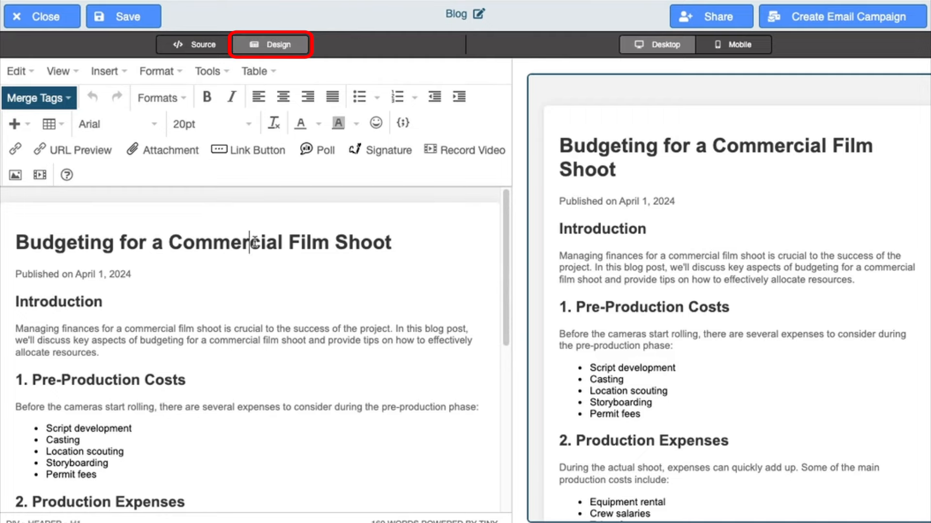
pyautogui.tripleClick(203, 242)
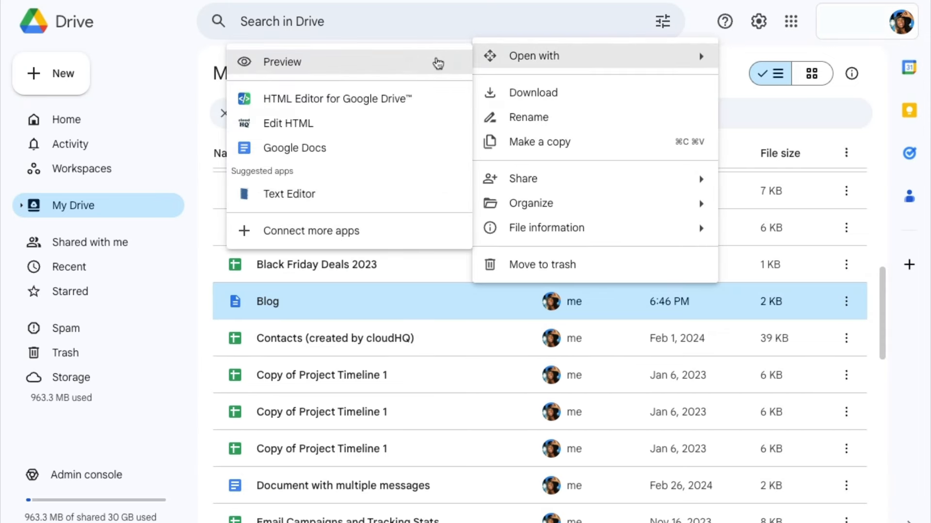
pyautogui.moveTo(337, 98)
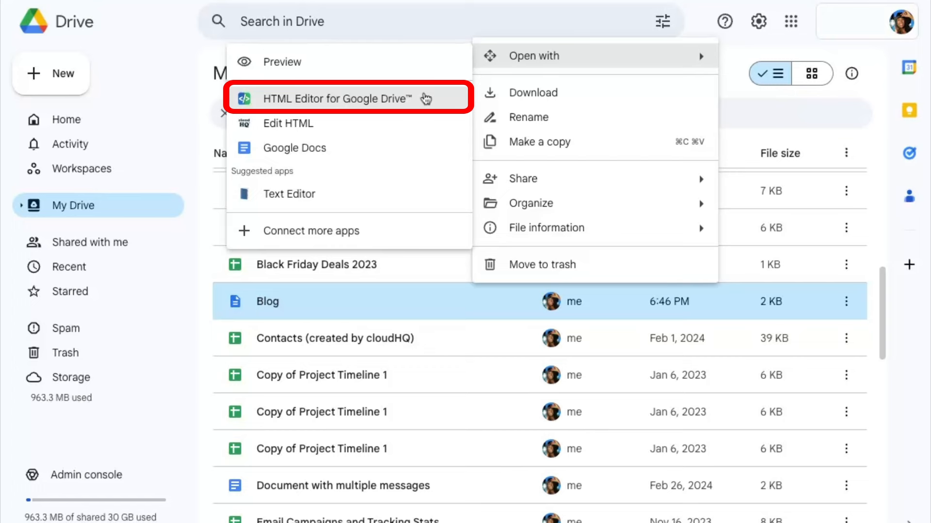
# Choose HTML Editor for Google Drive from the Blog file's Open with menu.
pyautogui.click(336, 99)
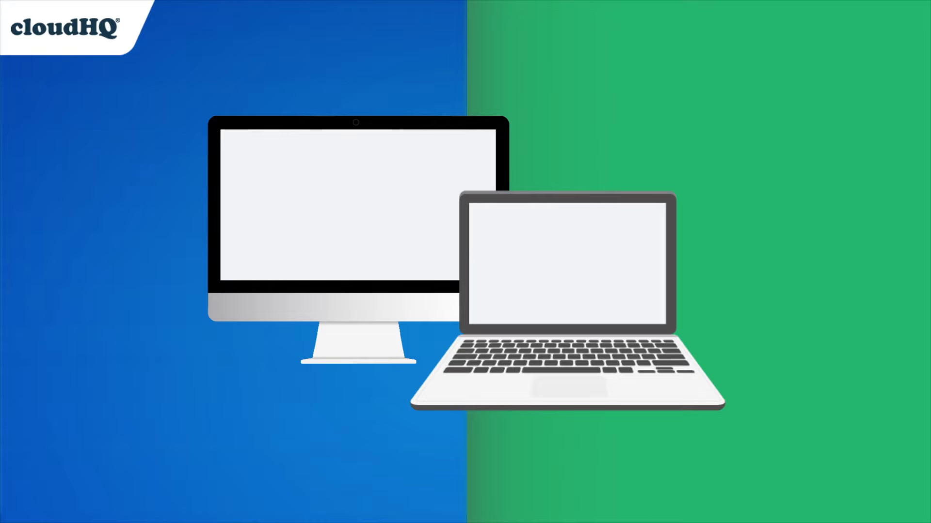